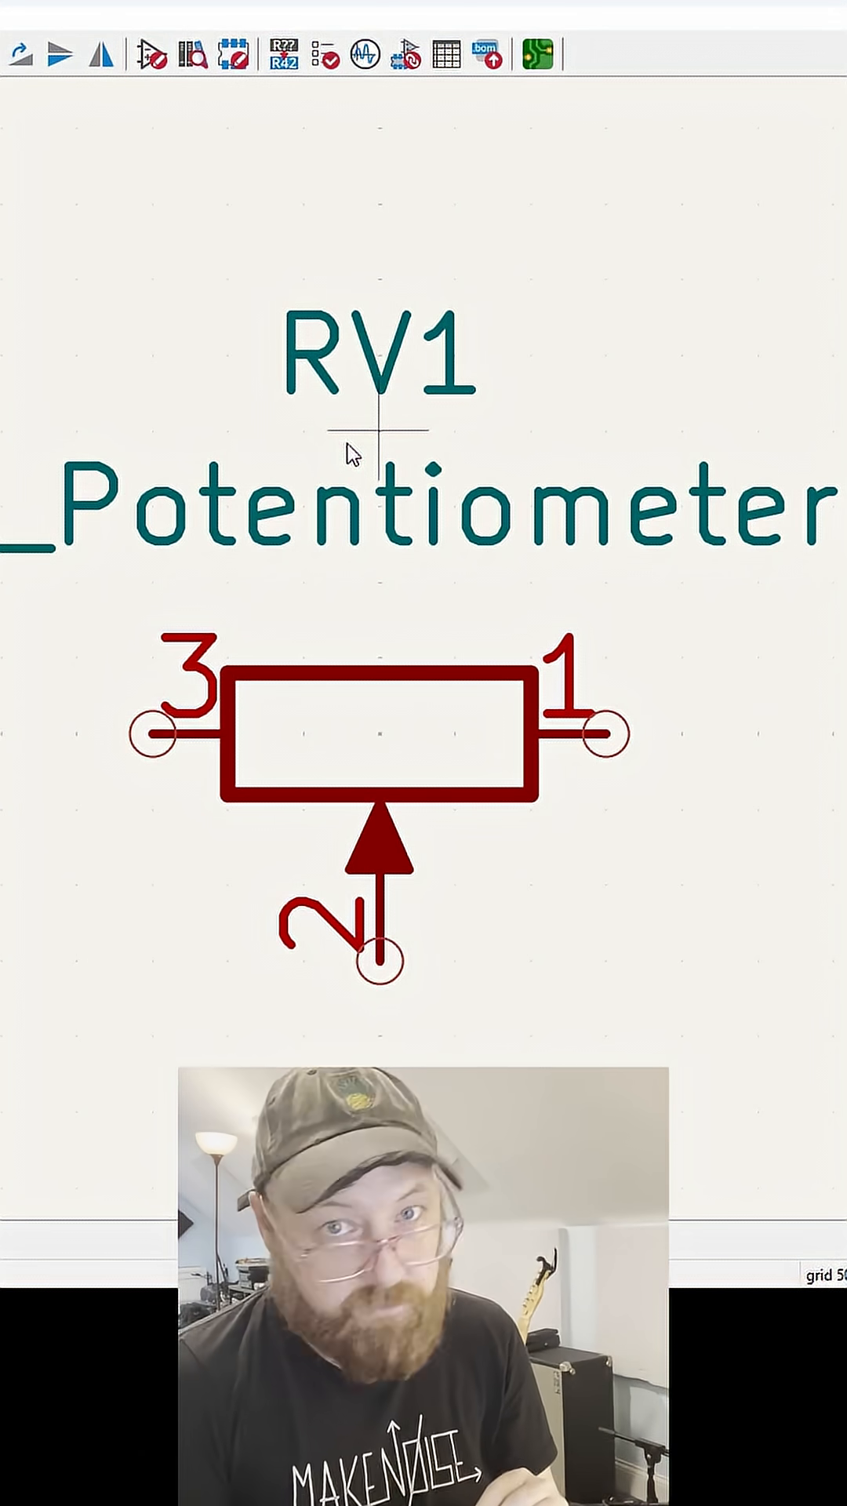
mouse_move(390, 735)
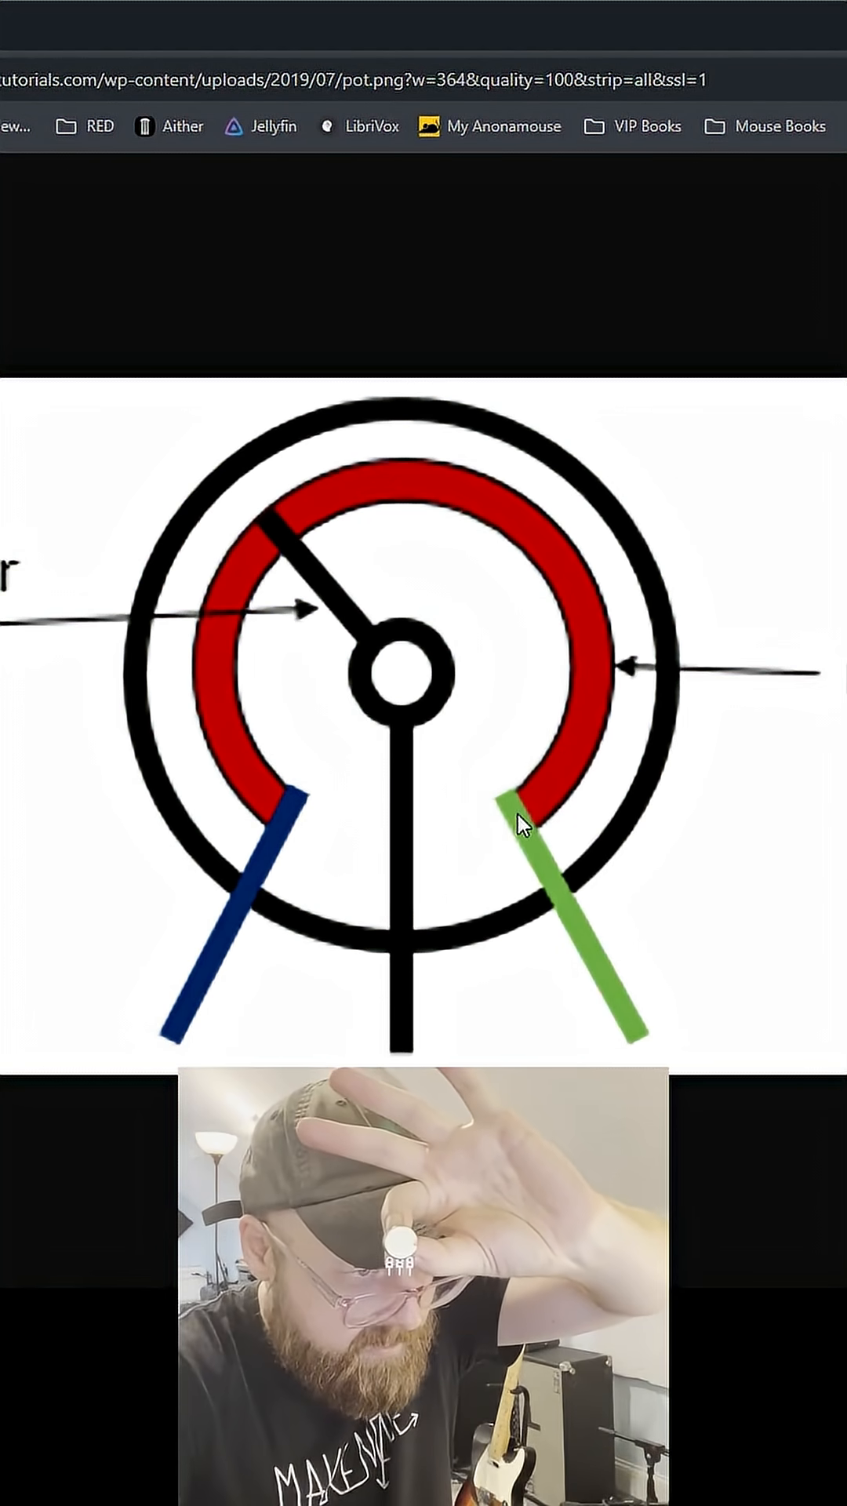
mouse_move(567, 524)
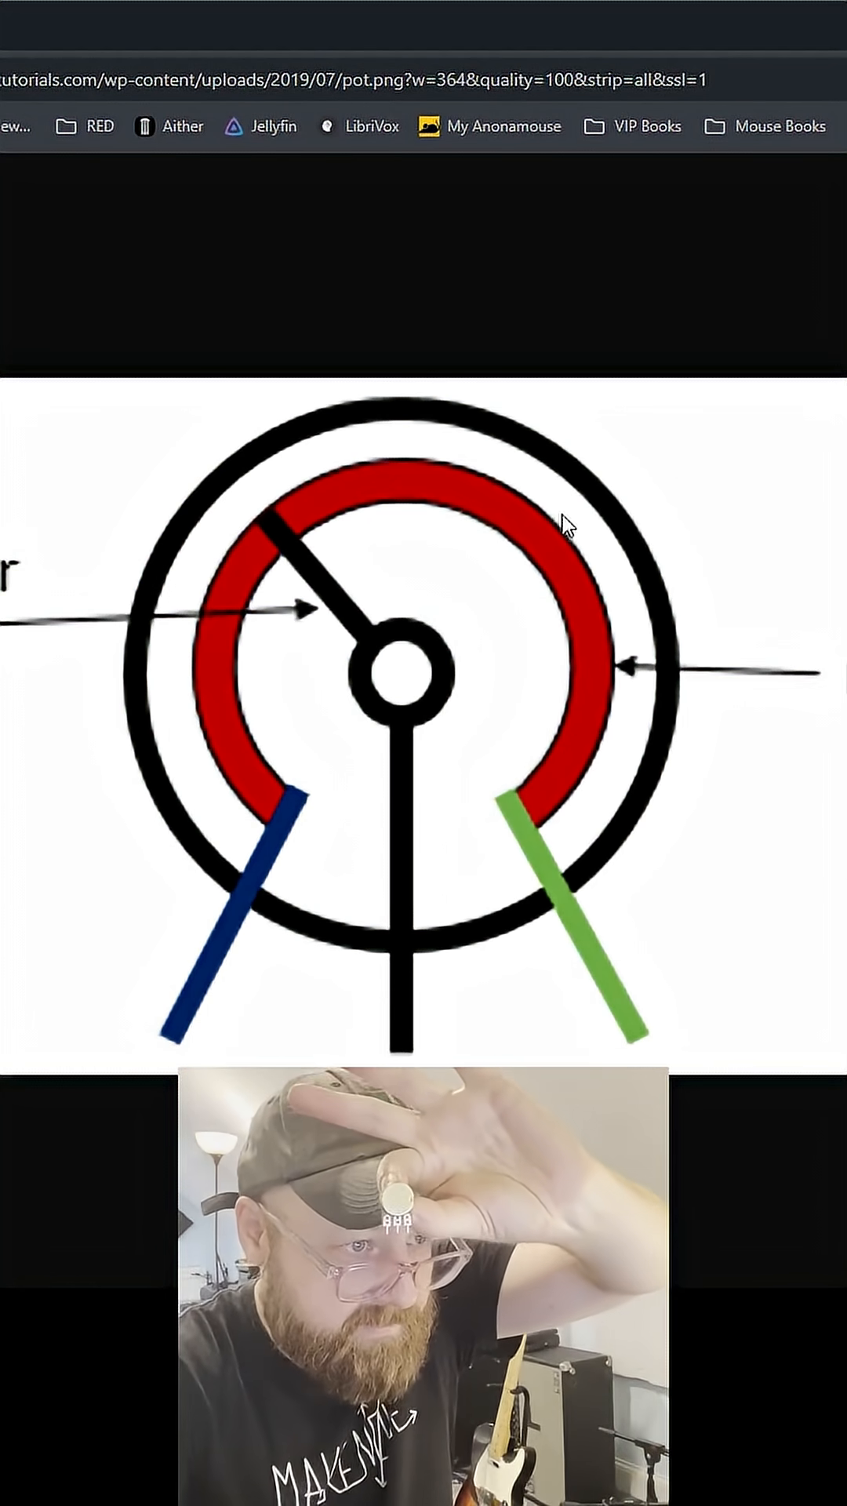
mouse_move(330, 828)
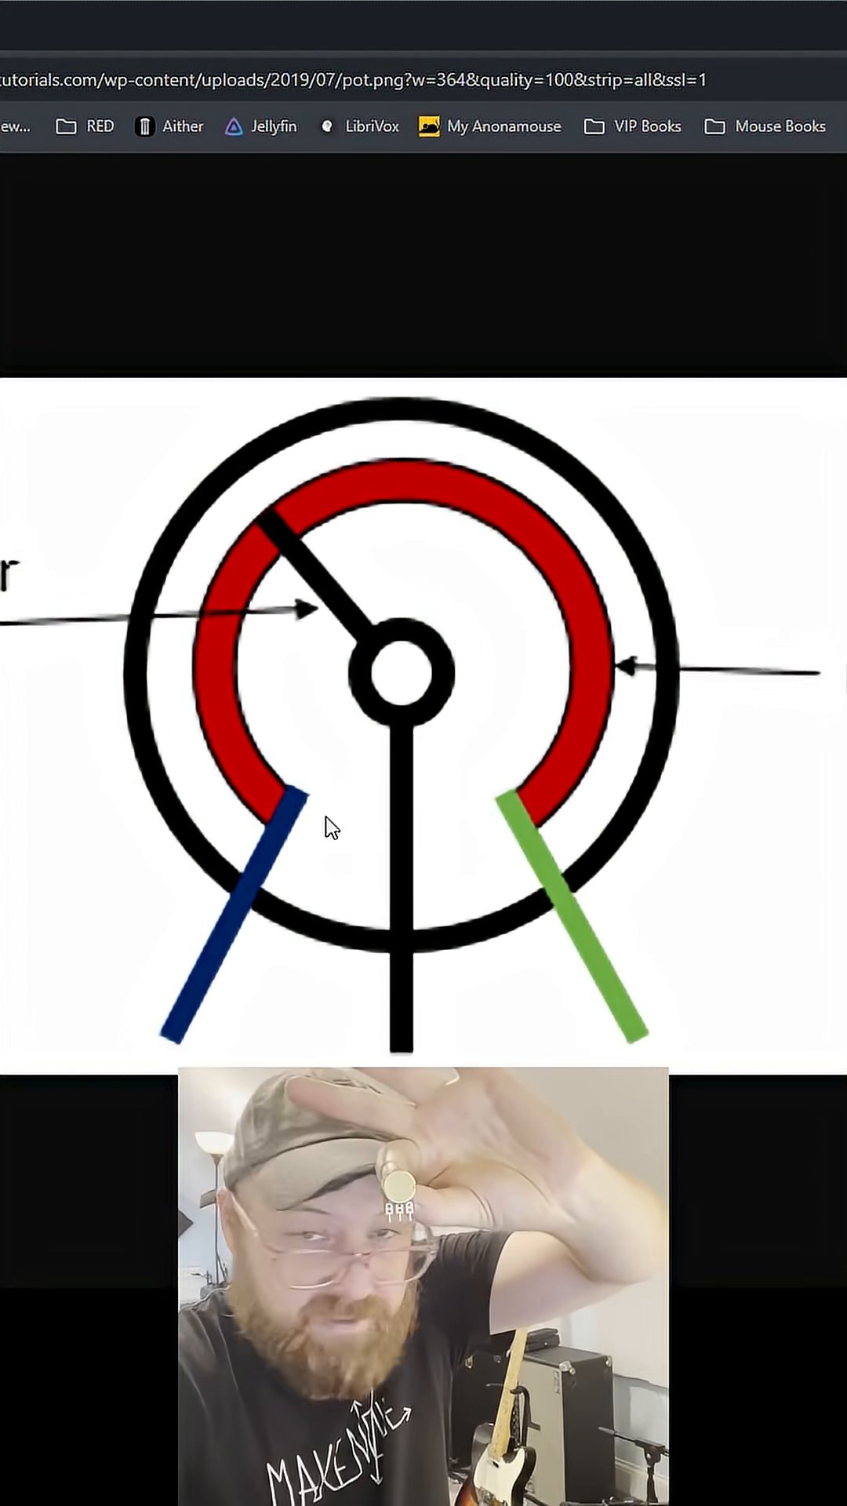
mouse_move(469, 864)
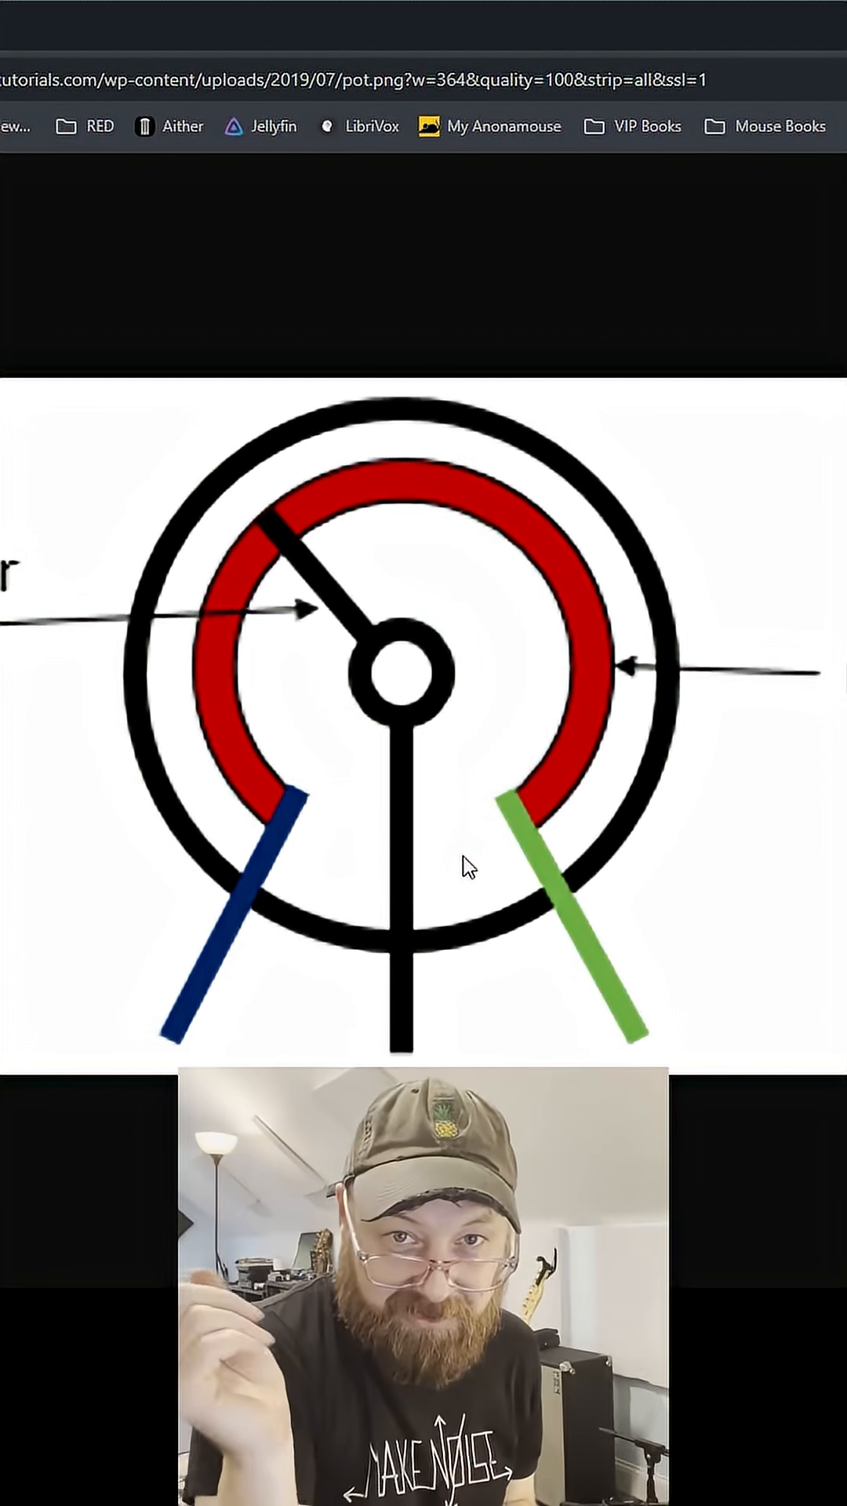
mouse_move(198, 680)
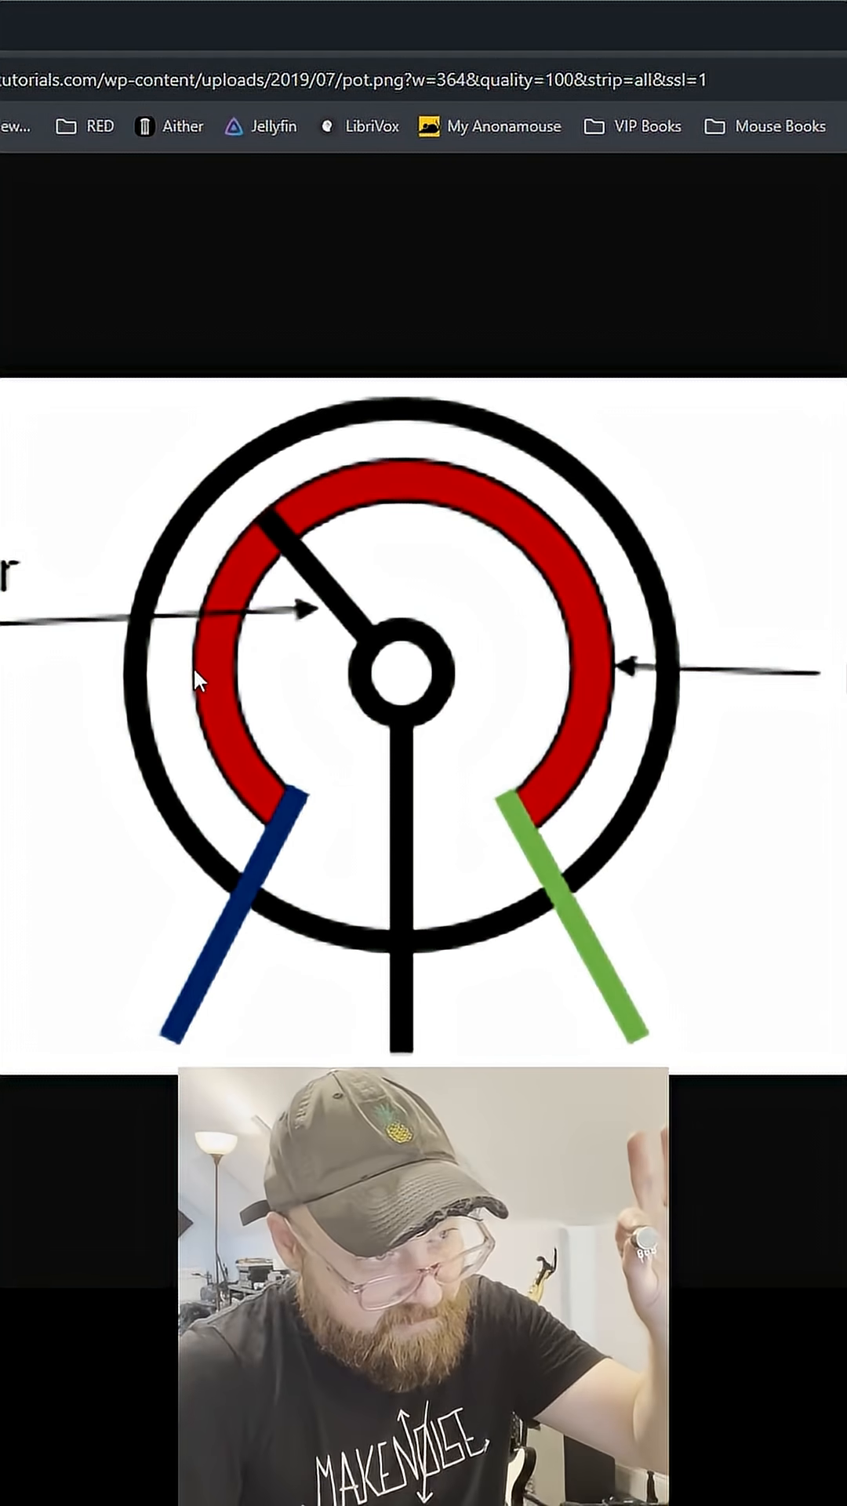
mouse_move(422, 1042)
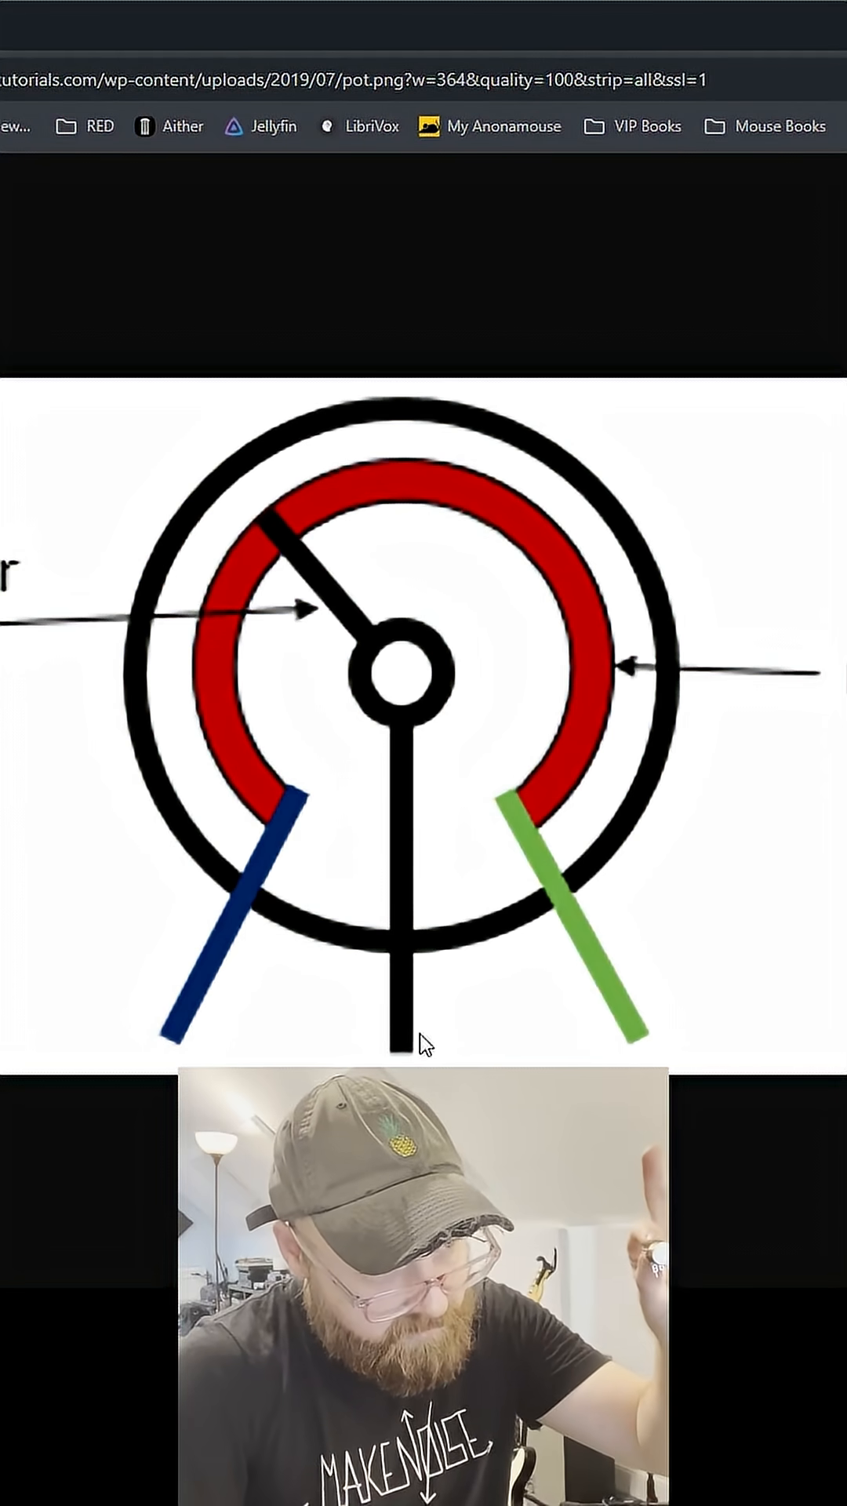
mouse_move(192, 1026)
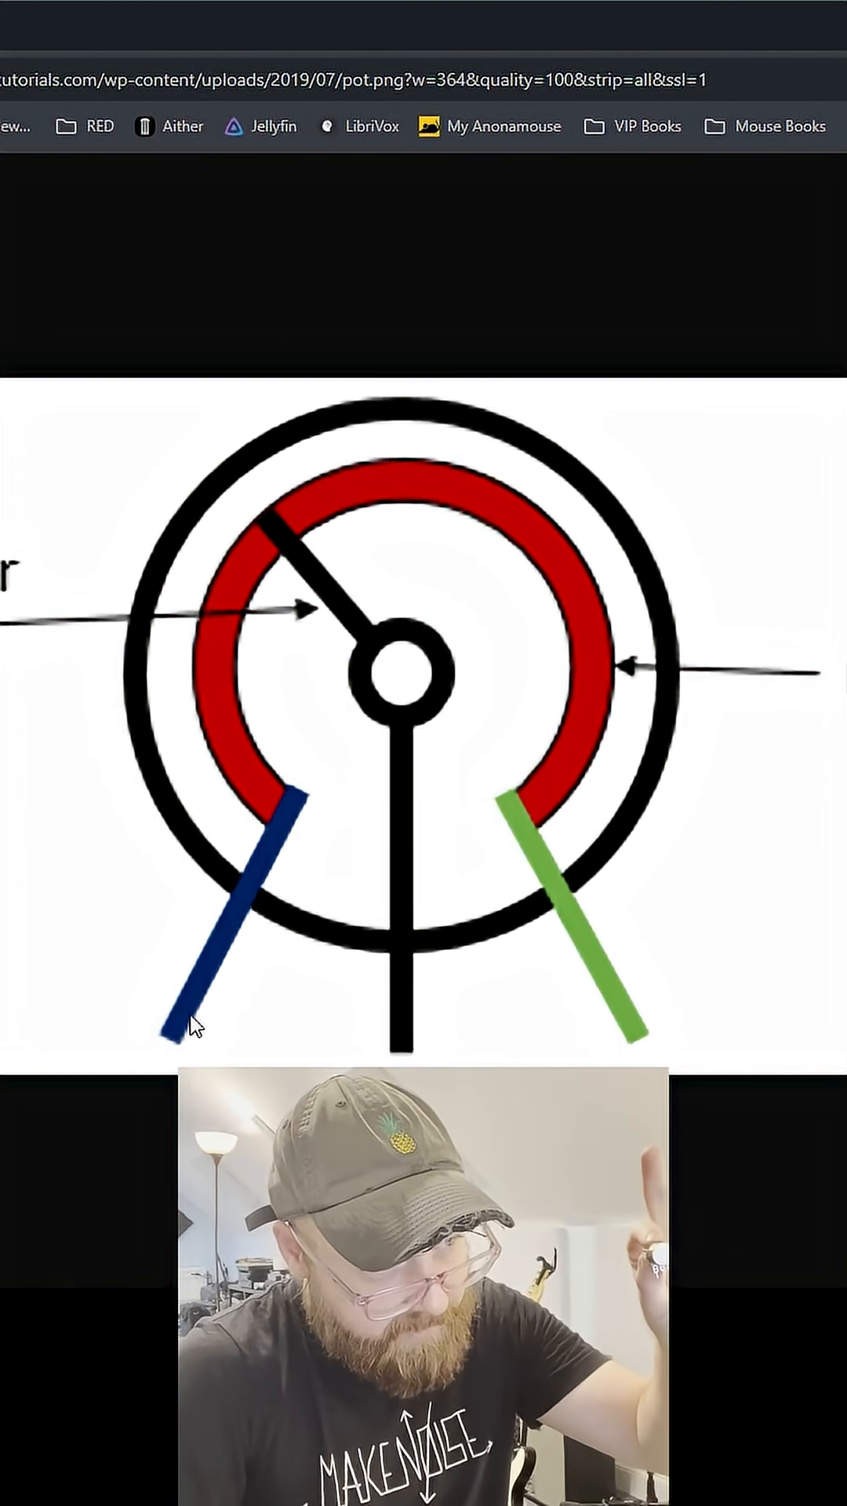
mouse_move(356, 489)
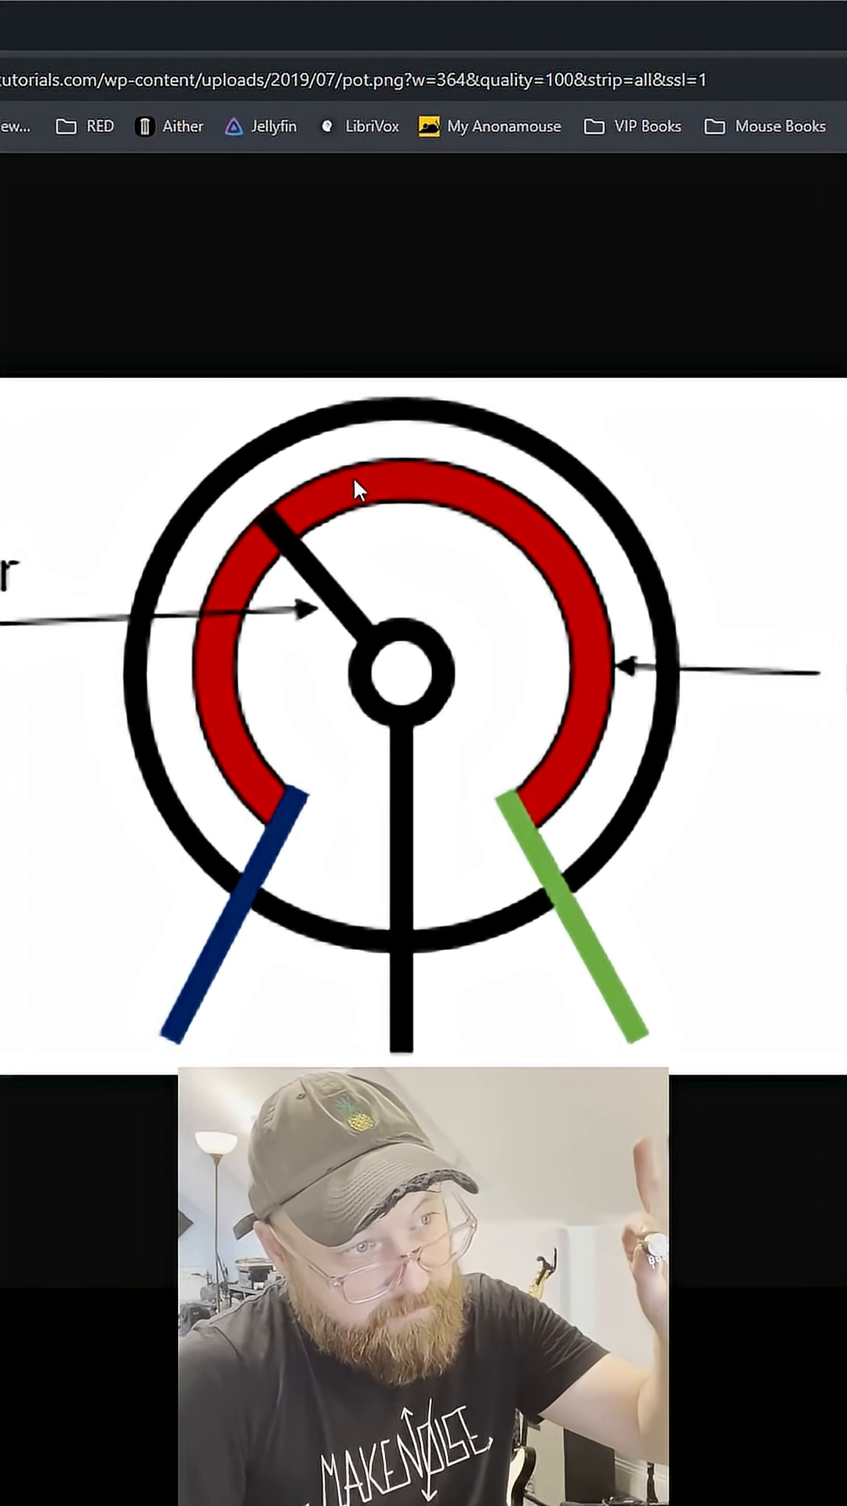
mouse_move(562, 778)
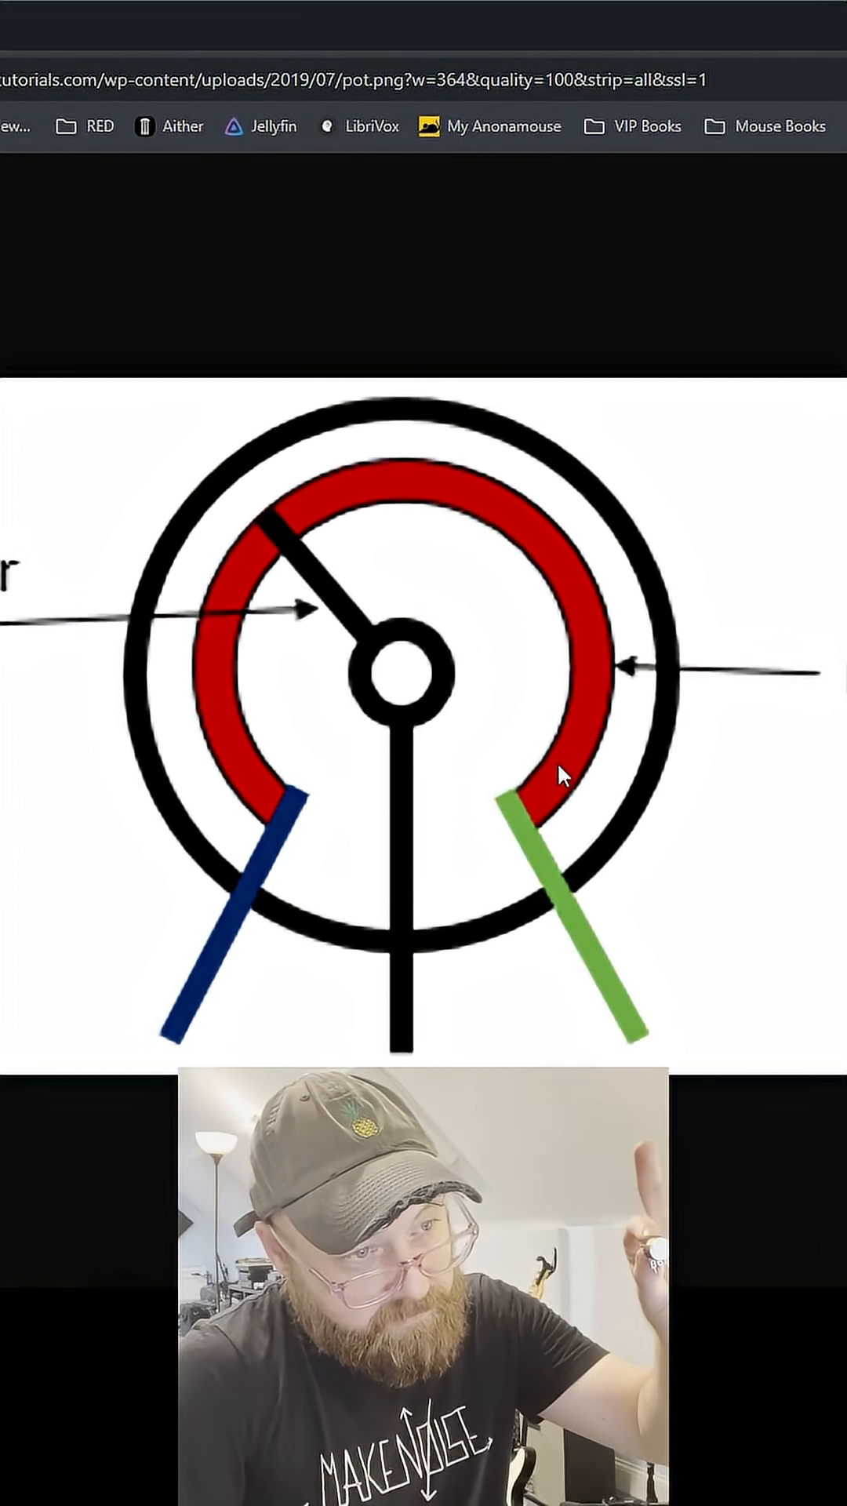
mouse_move(269, 776)
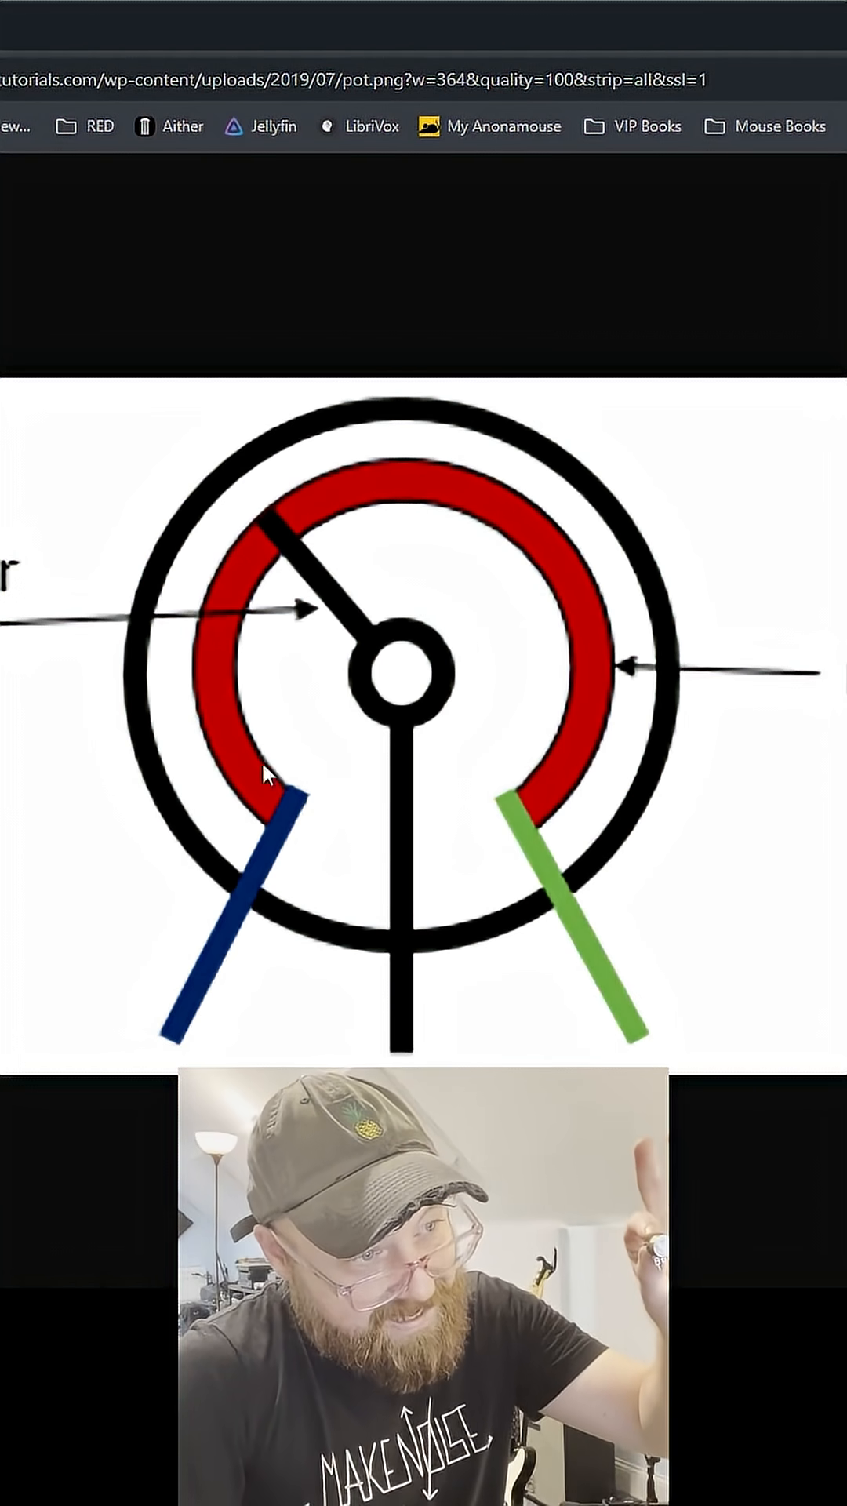
mouse_move(438, 517)
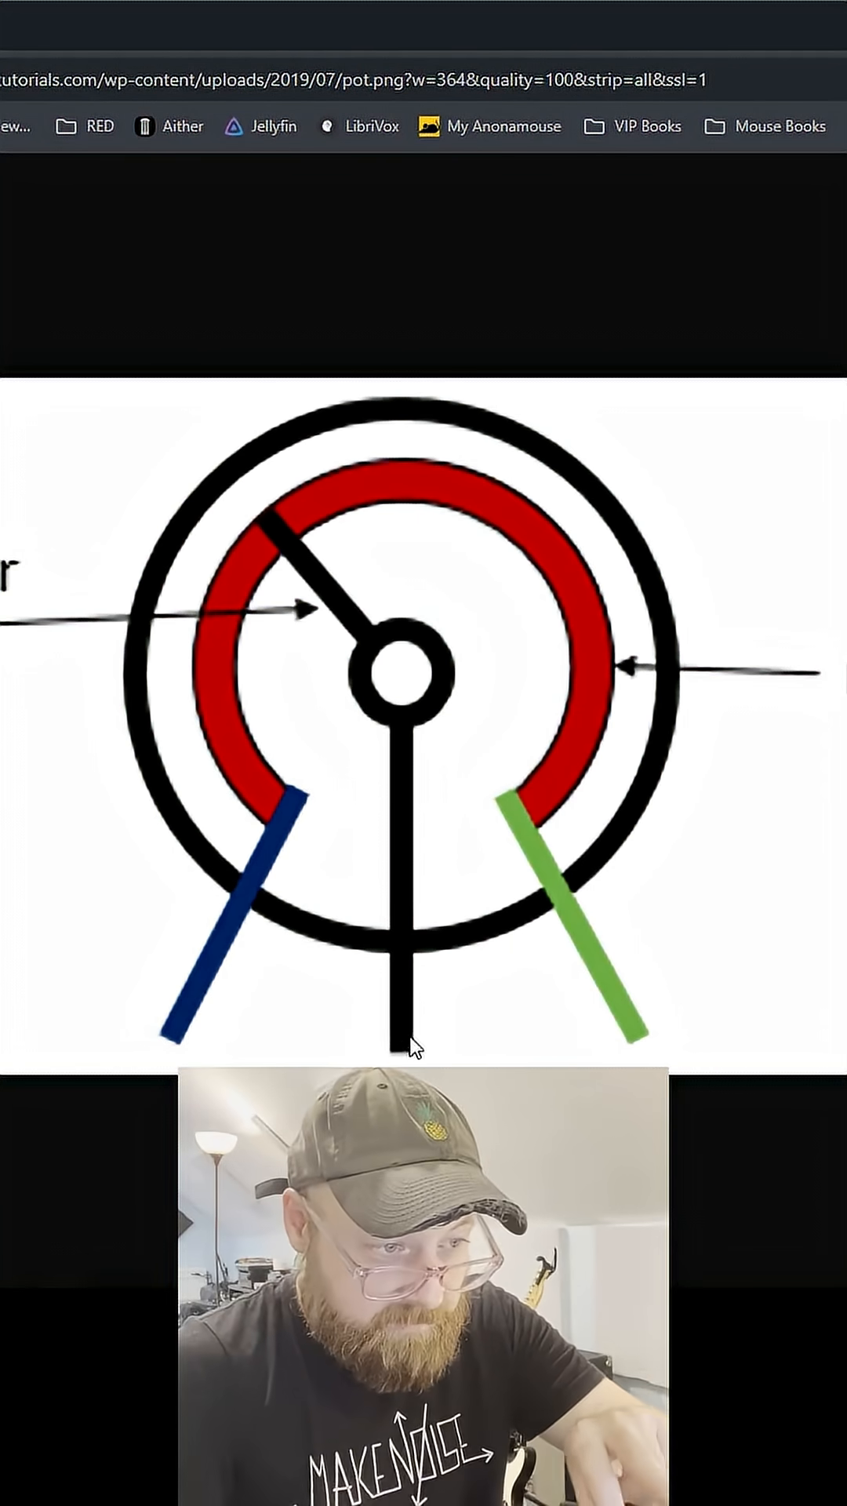
mouse_move(645, 1039)
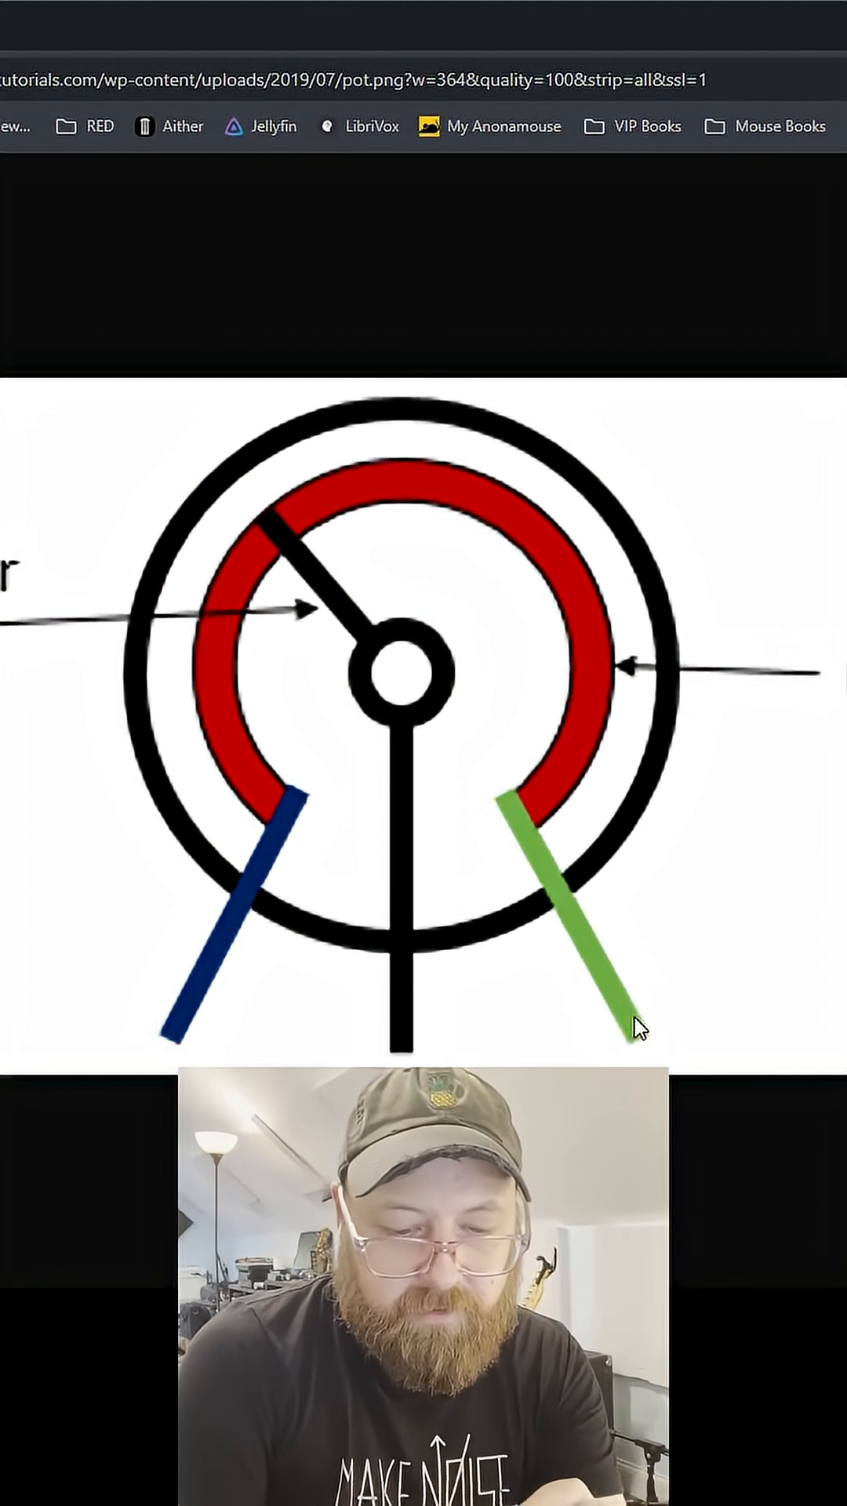
mouse_move(158, 1032)
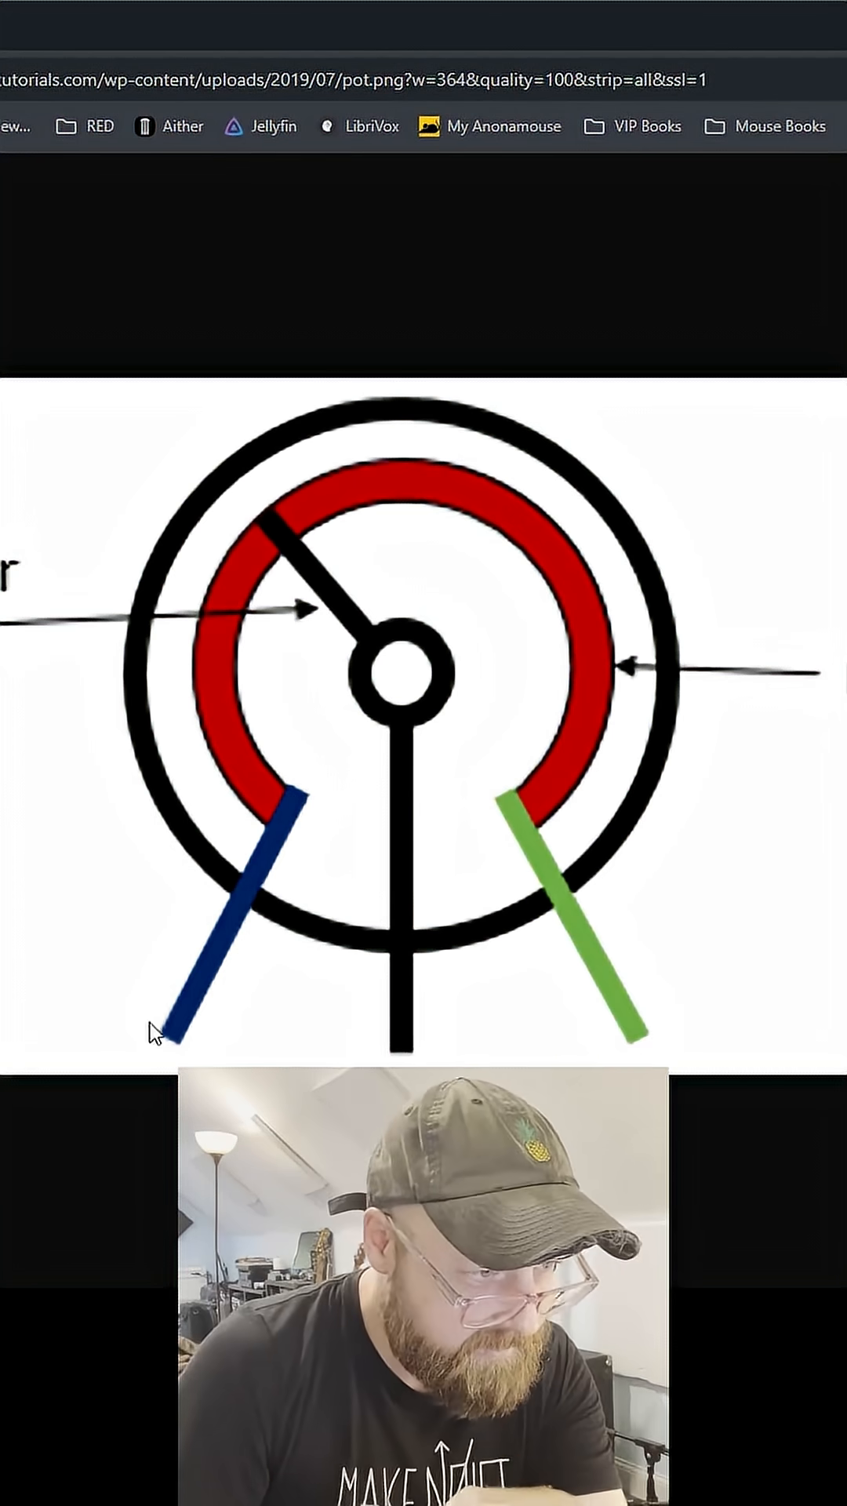
mouse_move(653, 1052)
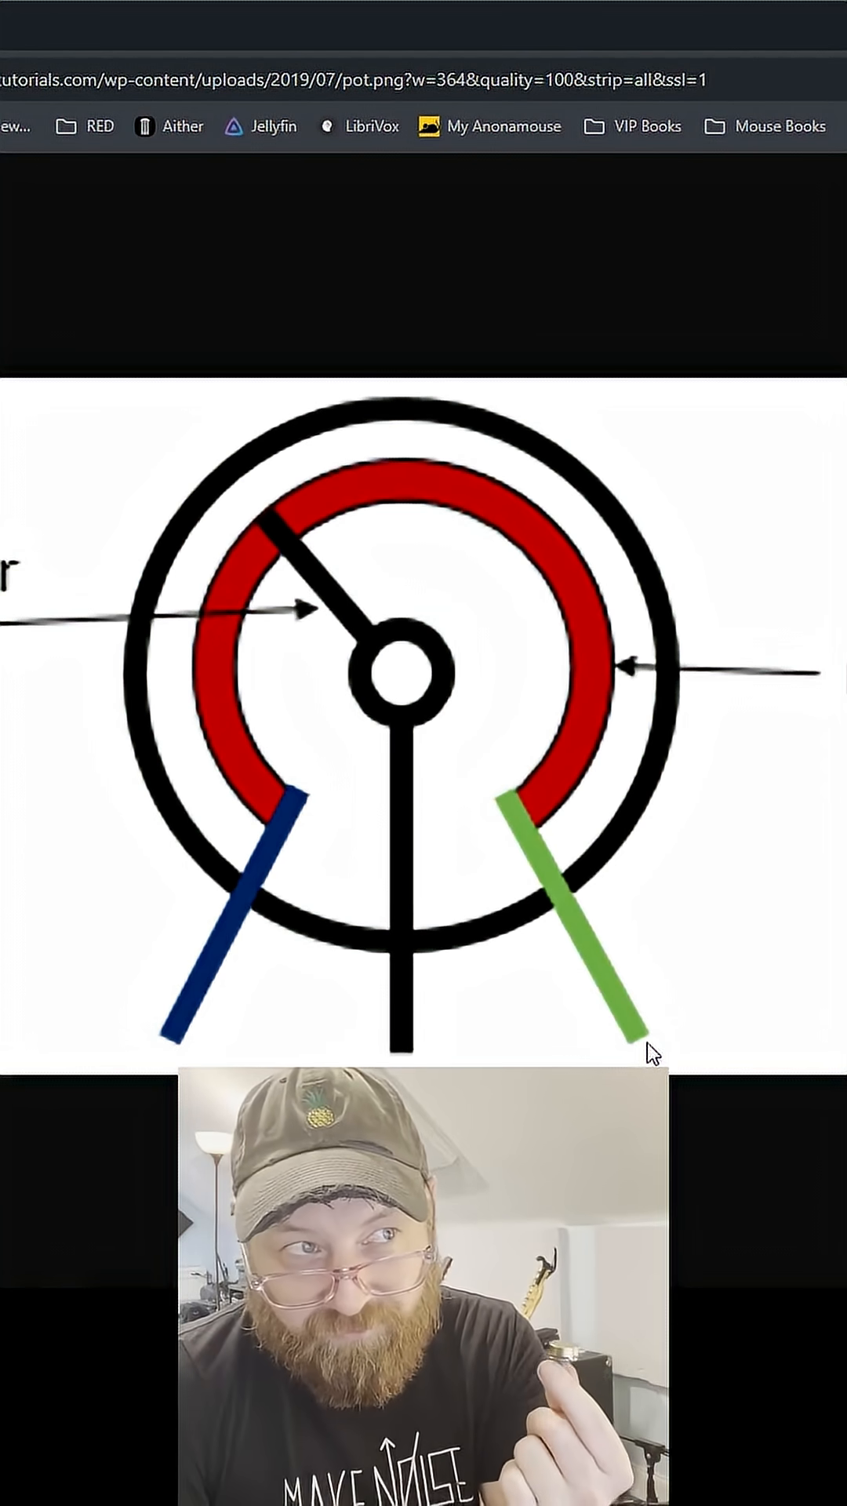
mouse_move(198, 1028)
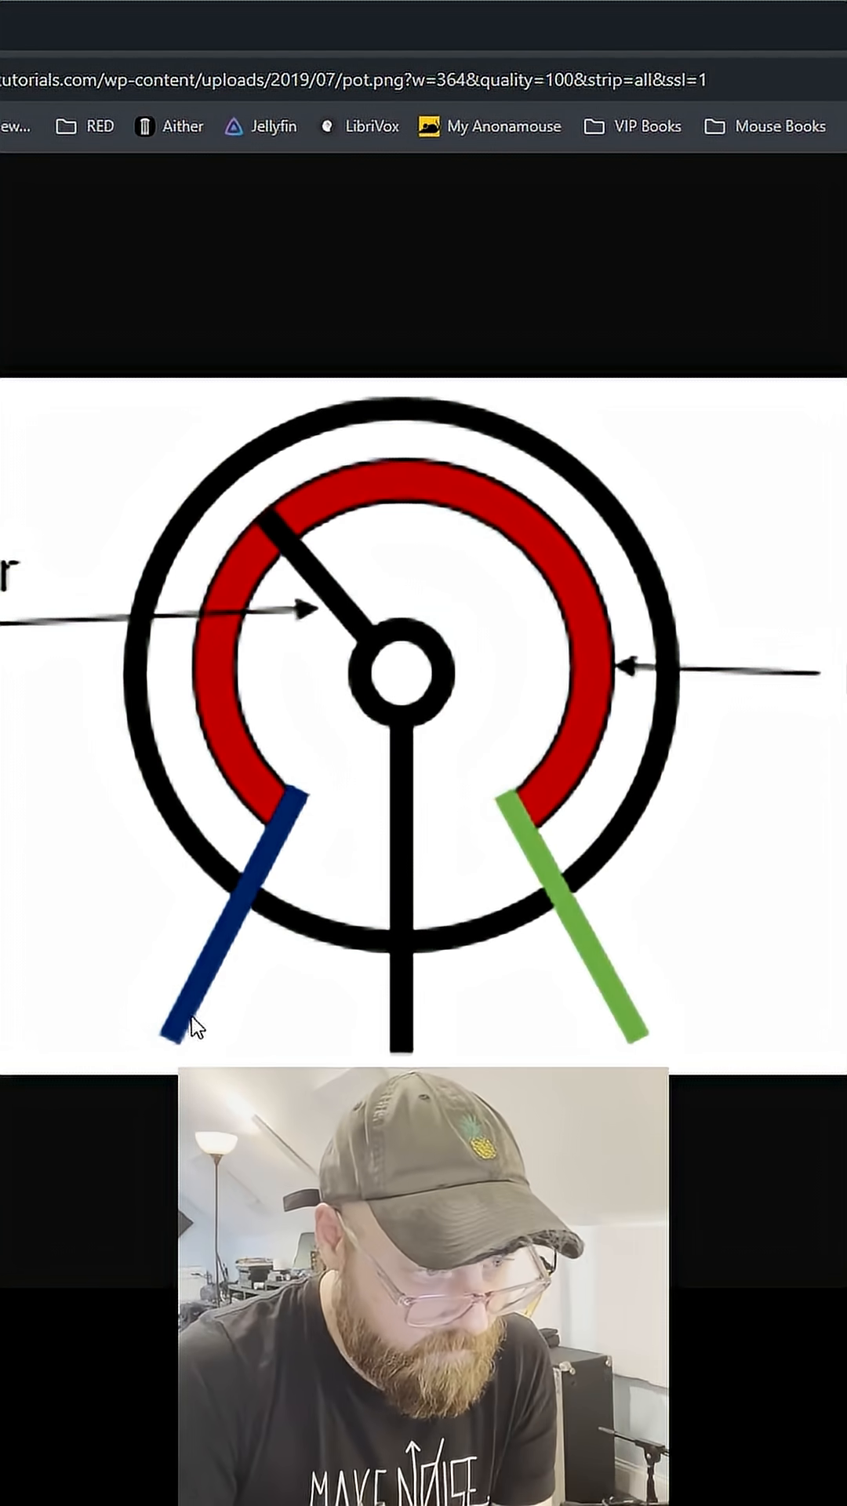
mouse_move(644, 1042)
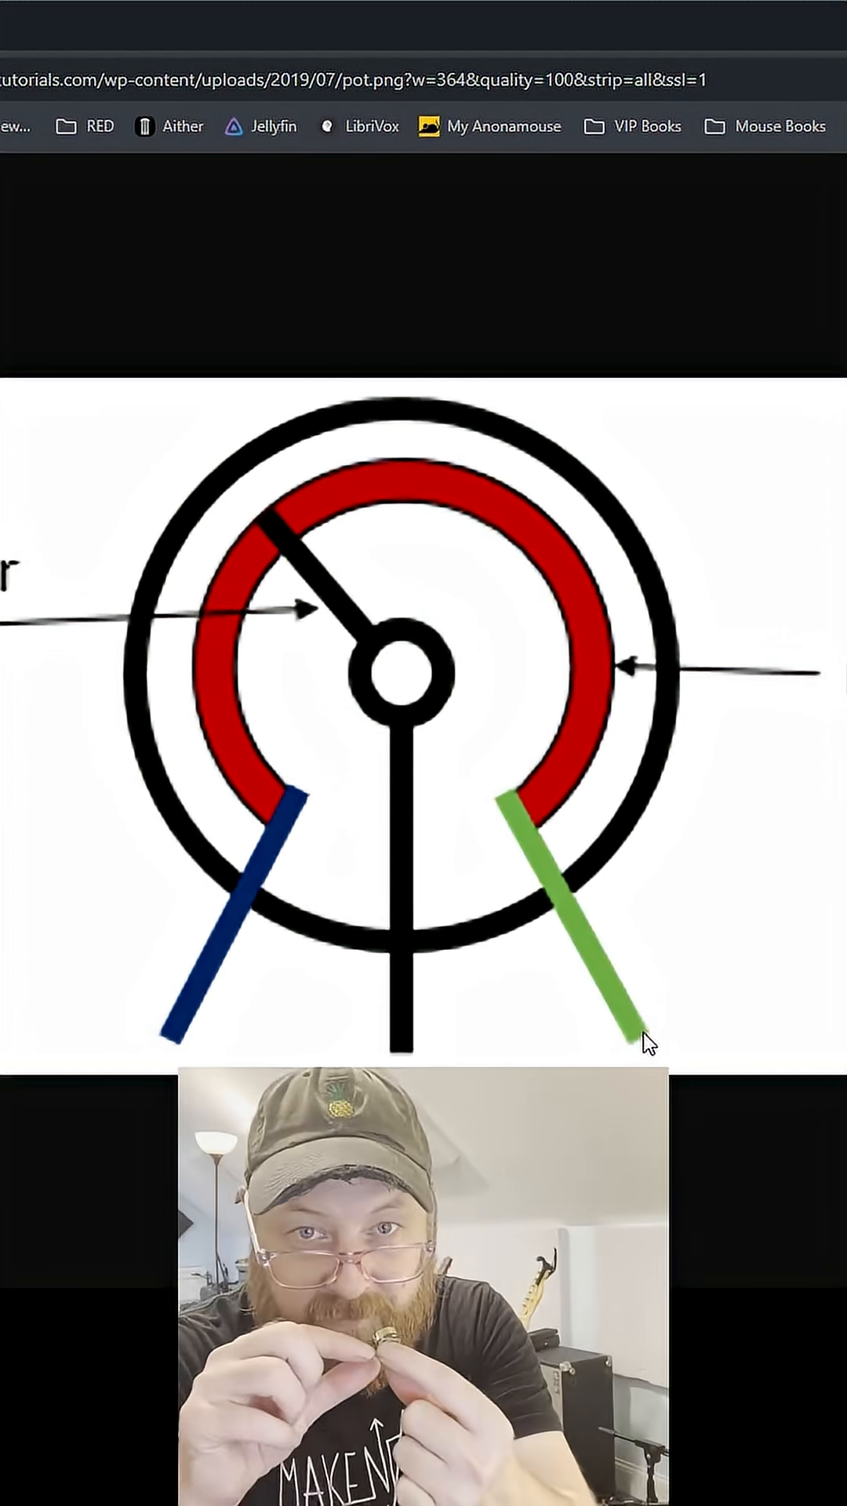